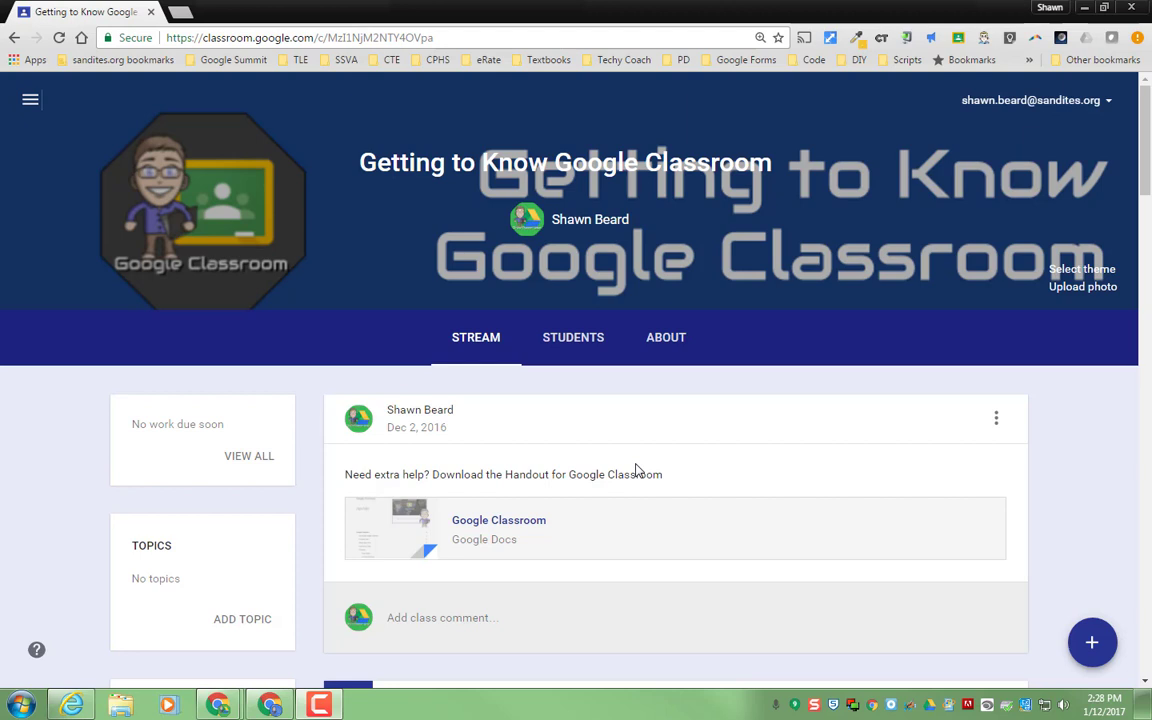
{"action": "mouse_move", "coordinate": [592, 432]}
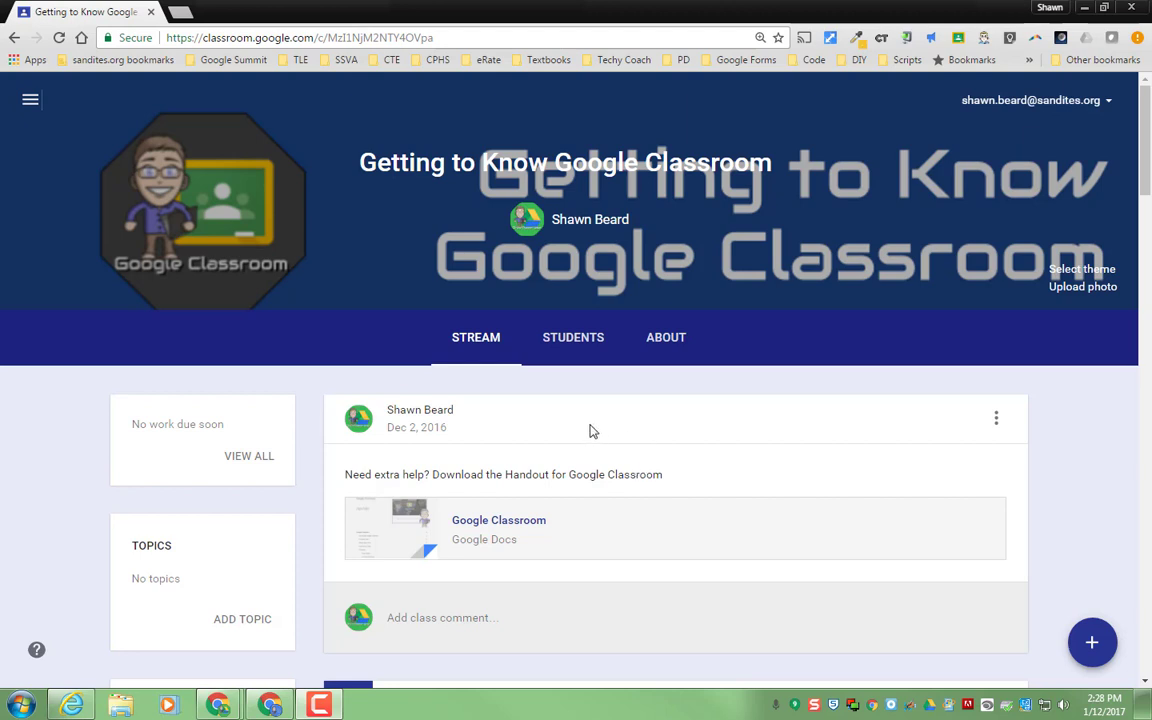
{"action": "mouse_move", "coordinate": [720, 486]}
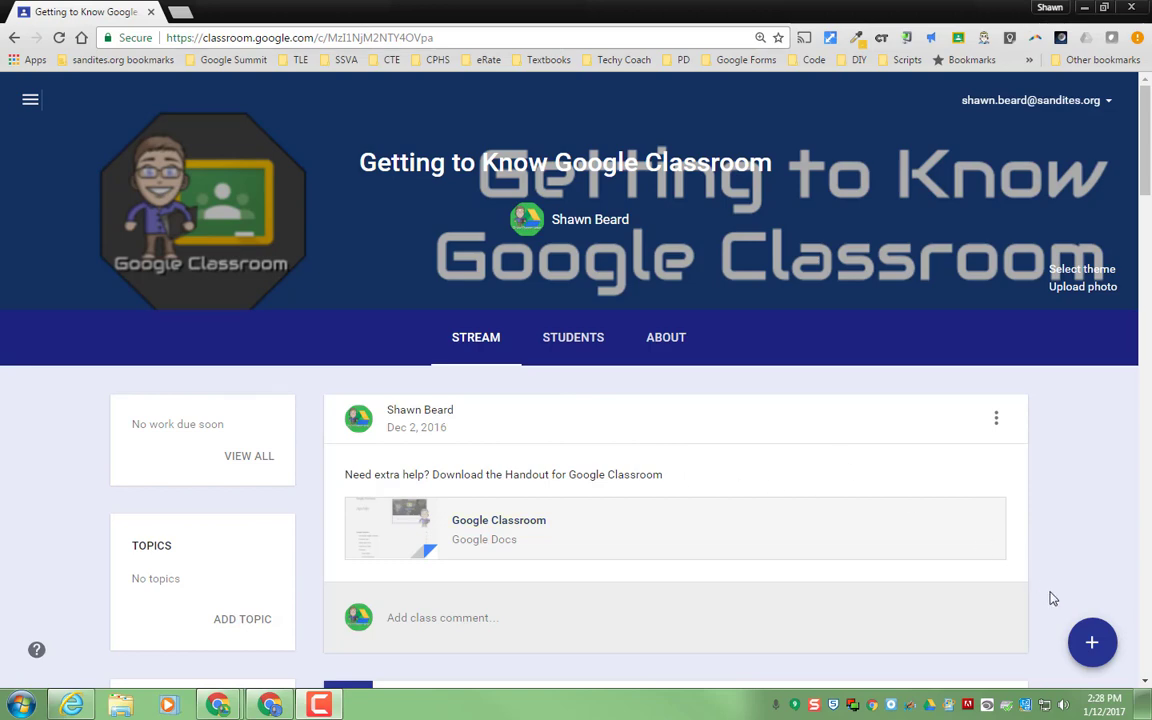
Expand the + button to reveal the create-post options in the Stream.
{"action": "left_click", "coordinate": [1092, 642]}
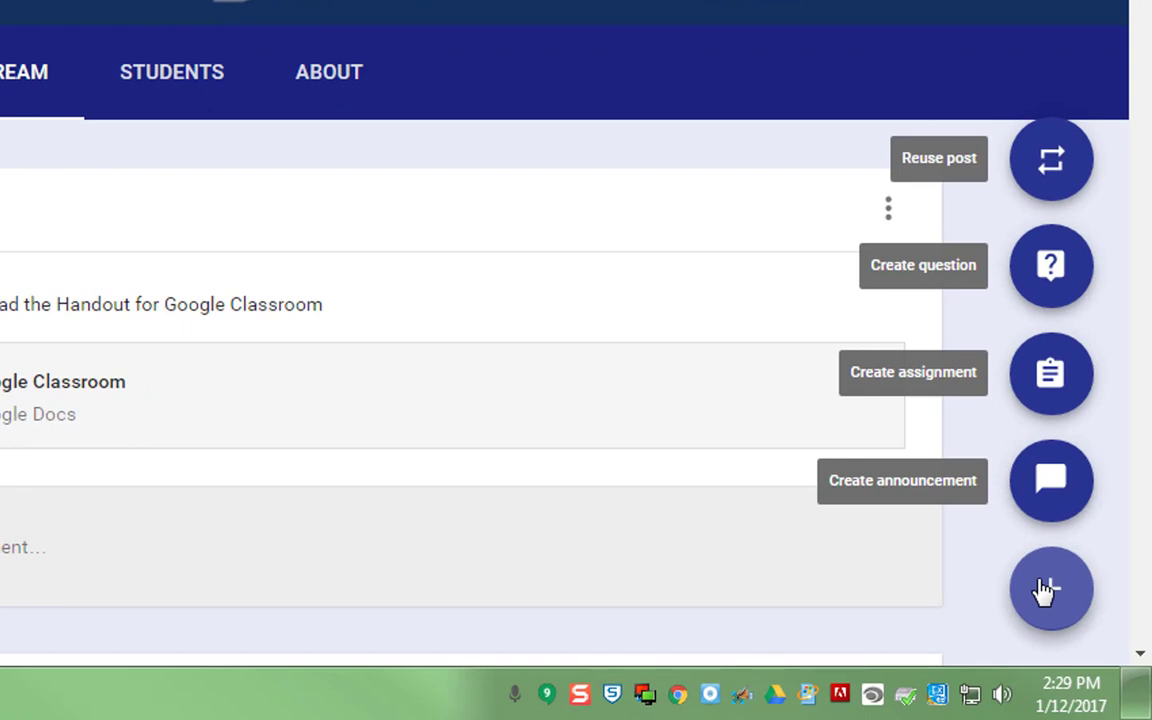
{"action": "mouse_move", "coordinate": [1052, 374]}
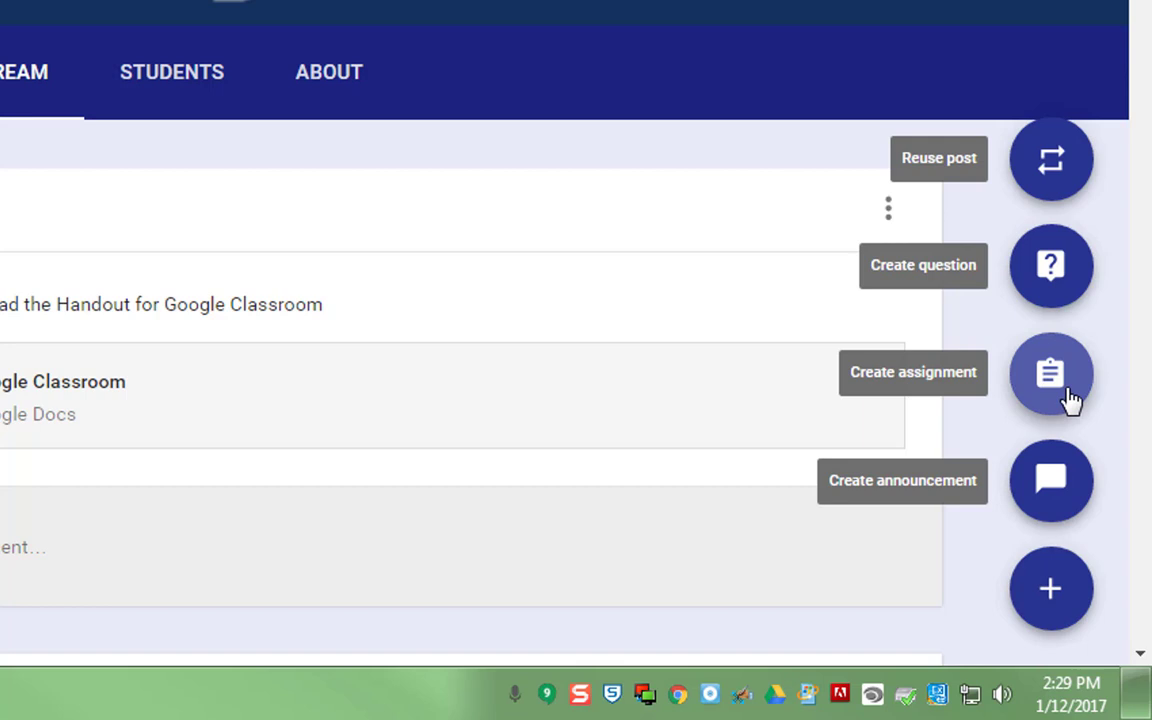
Start a new Assignment for the class and expand the All students list of assignees.
{"action": "left_click", "coordinate": [1050, 374]}
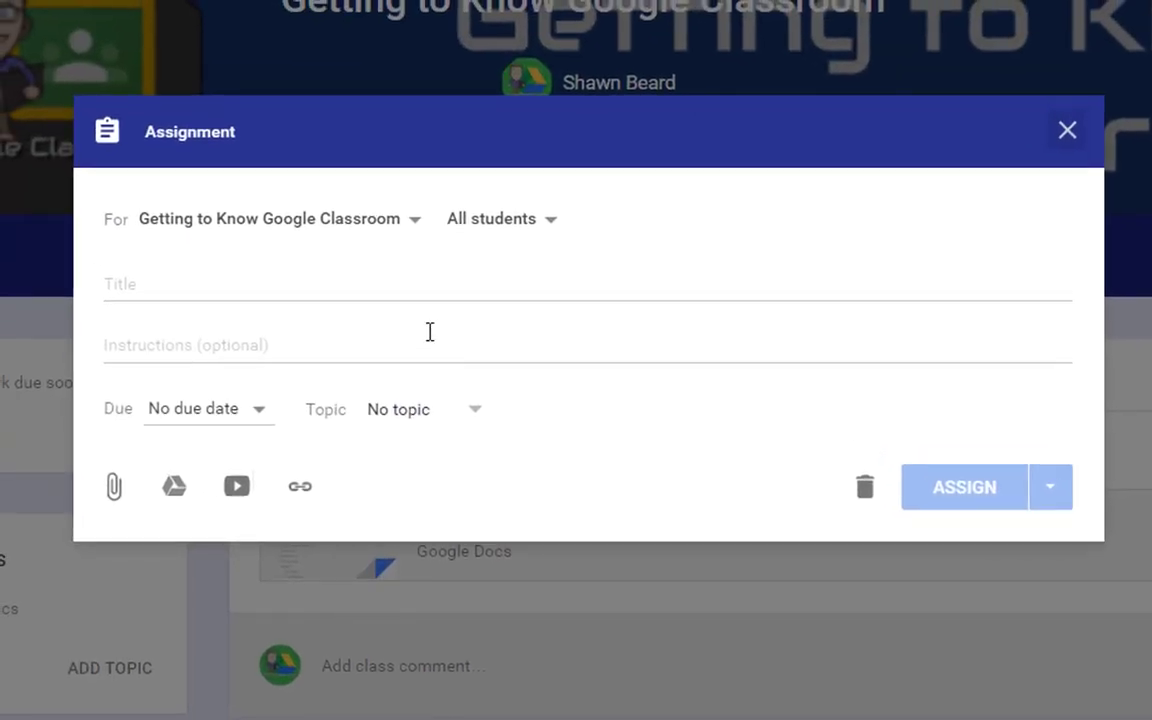
{"action": "mouse_move", "coordinate": [412, 228]}
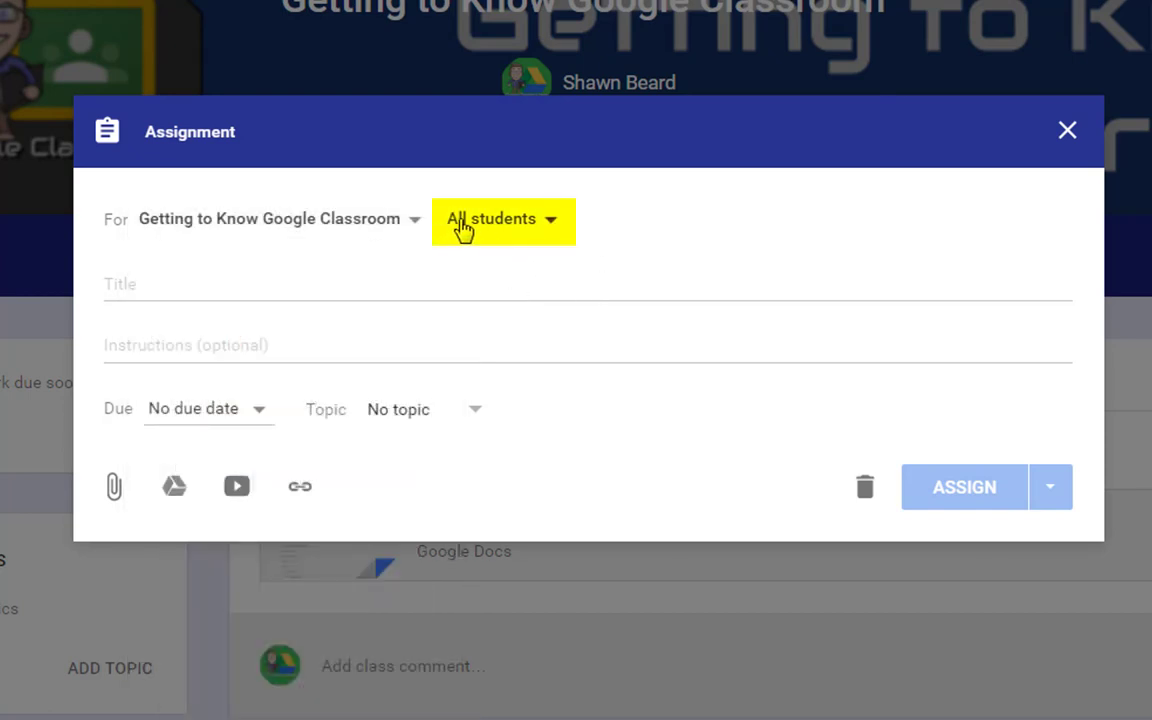
{"action": "mouse_move", "coordinate": [556, 224]}
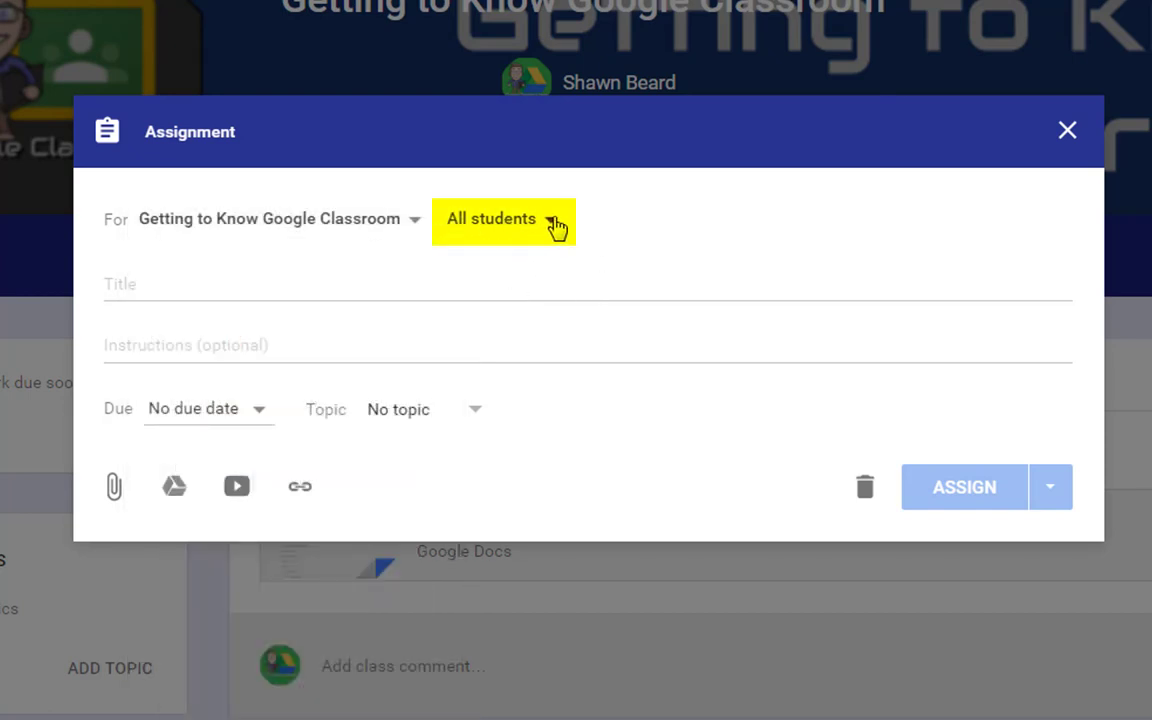
{"action": "left_click", "coordinate": [504, 218]}
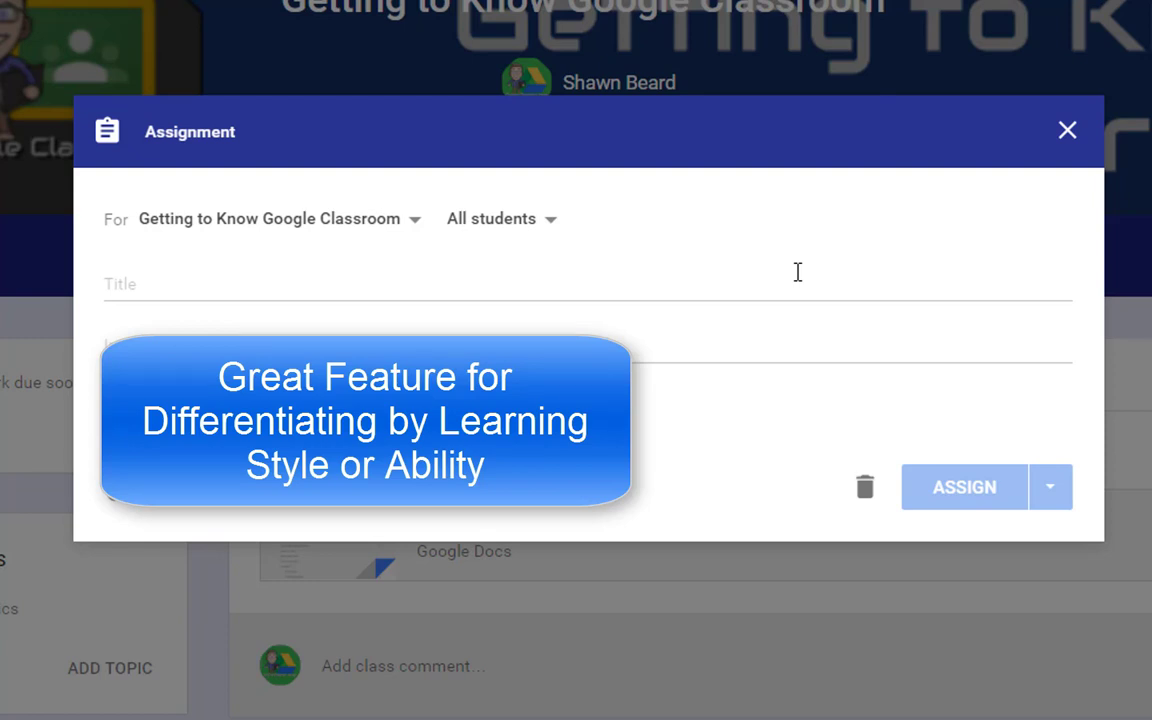
{"action": "mouse_move", "coordinate": [750, 272]}
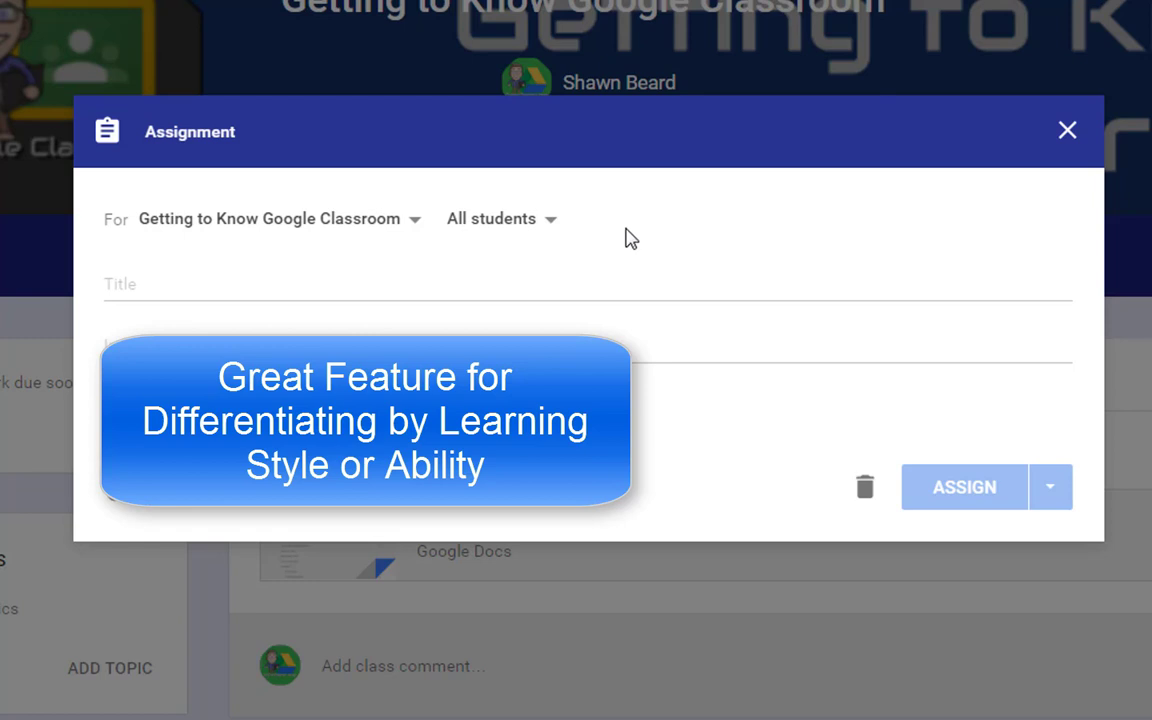
{"action": "mouse_move", "coordinate": [836, 336]}
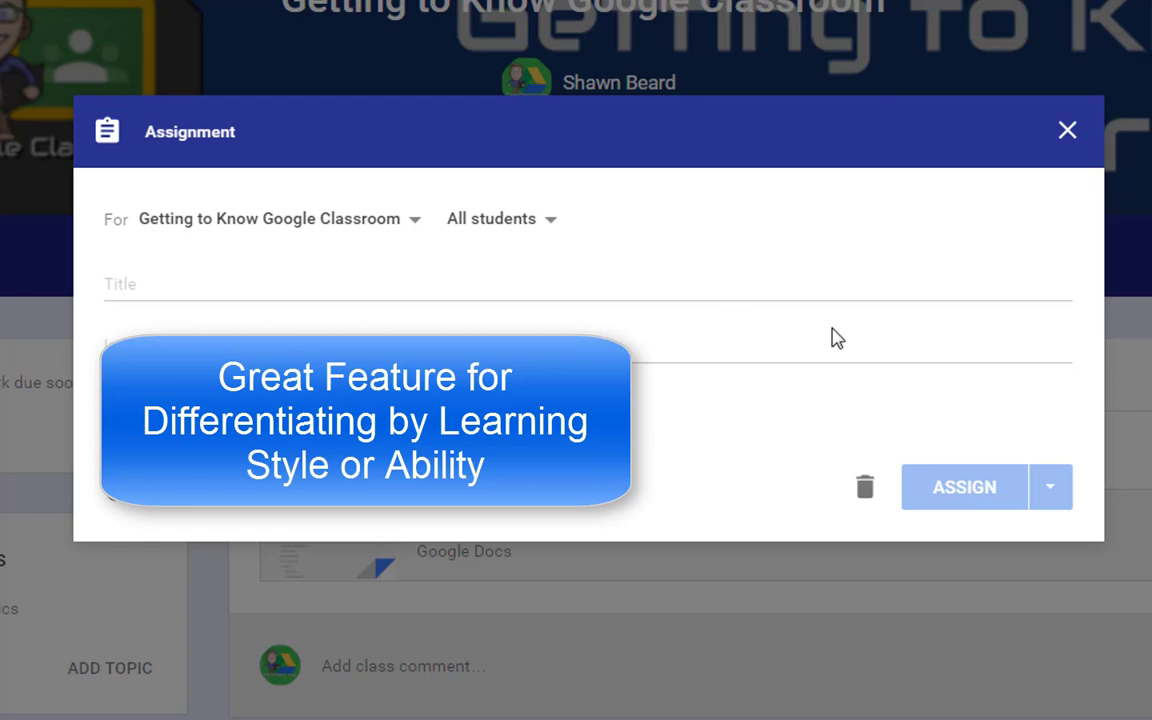
{"action": "mouse_move", "coordinate": [840, 340]}
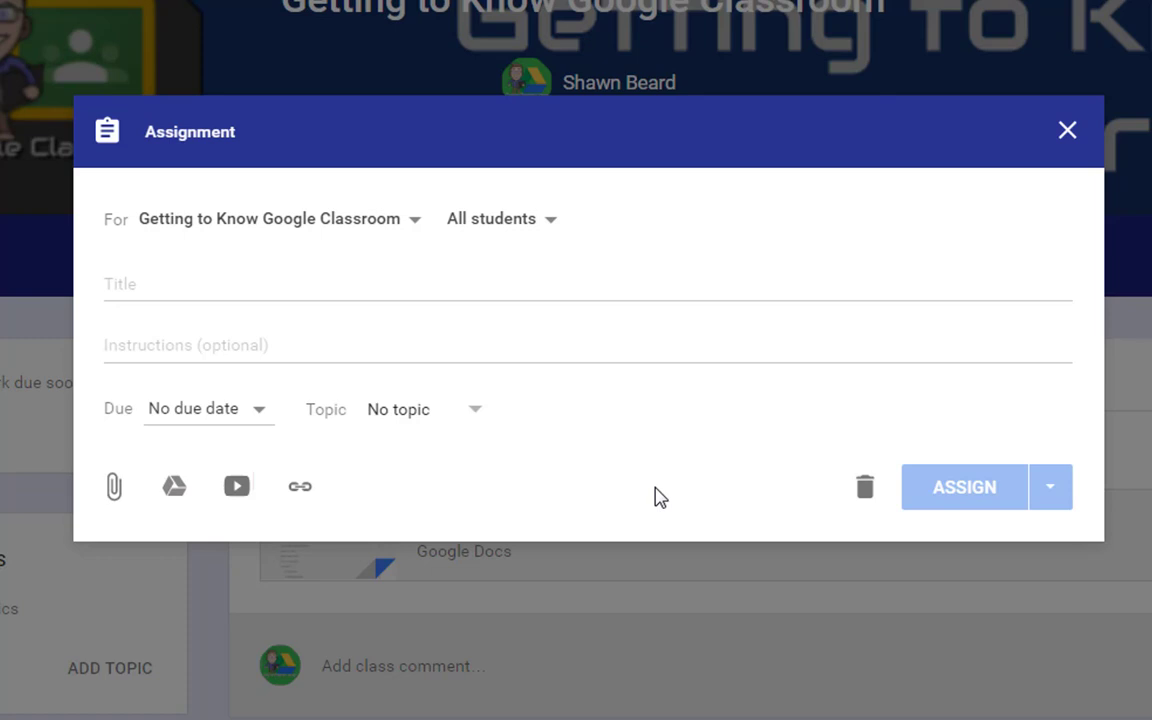
{"action": "mouse_move", "coordinate": [664, 498]}
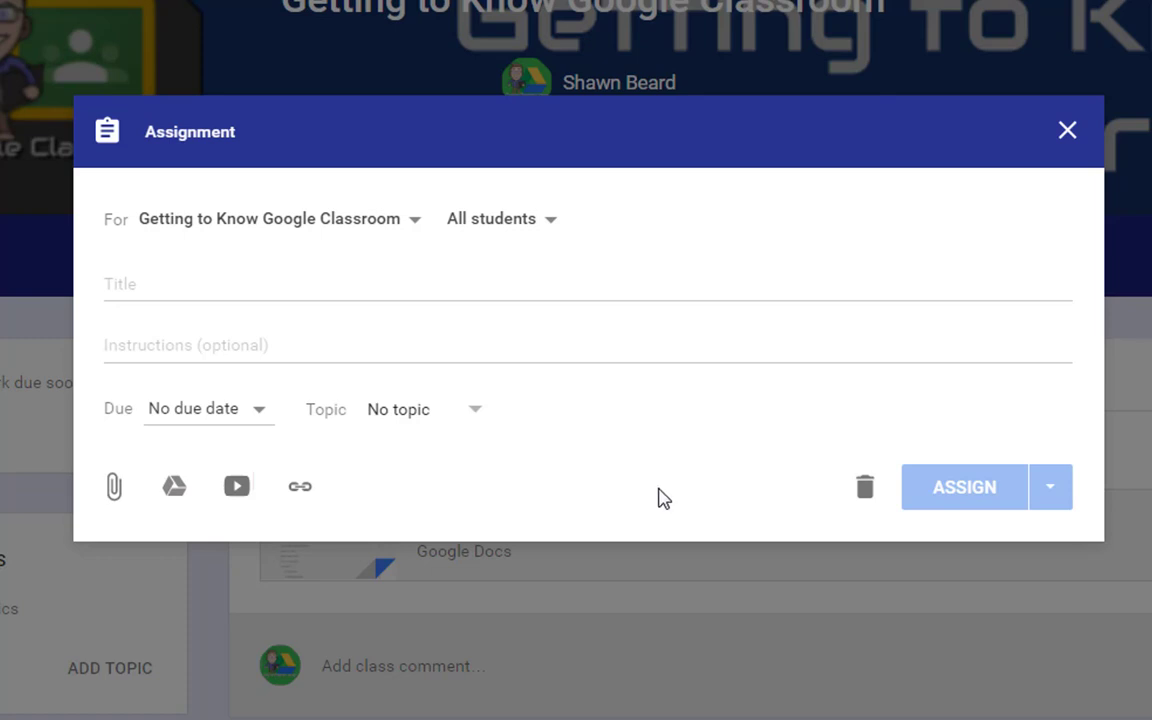
{"action": "mouse_move", "coordinate": [700, 500]}
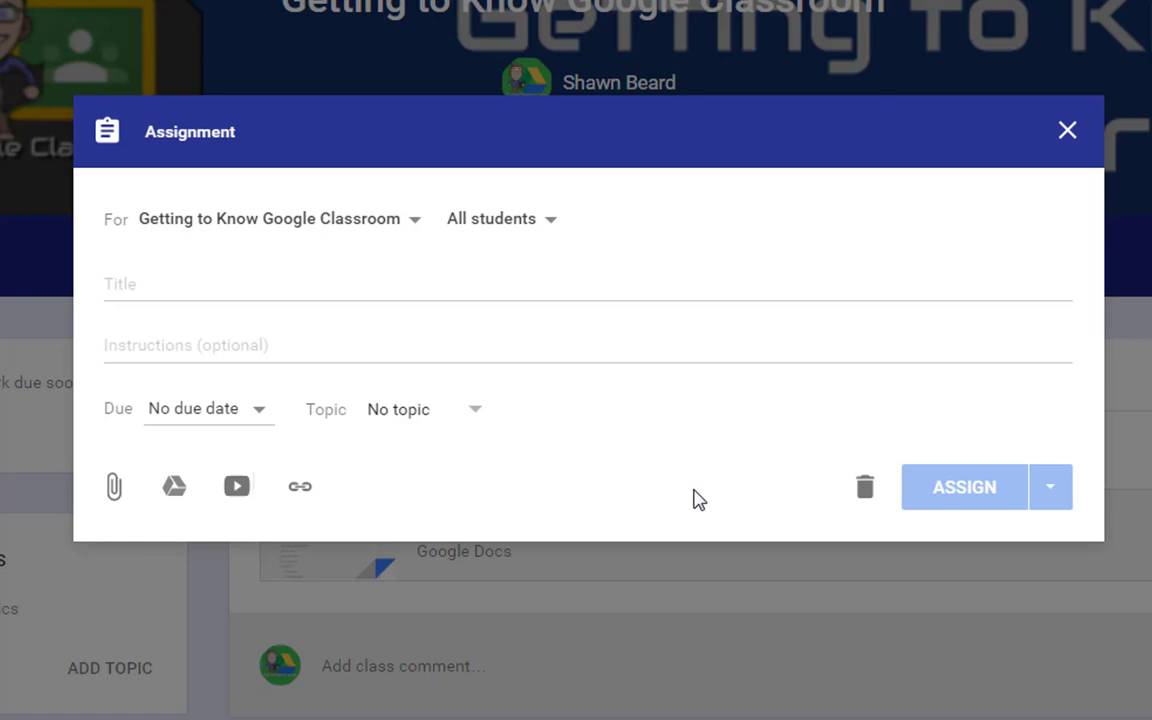